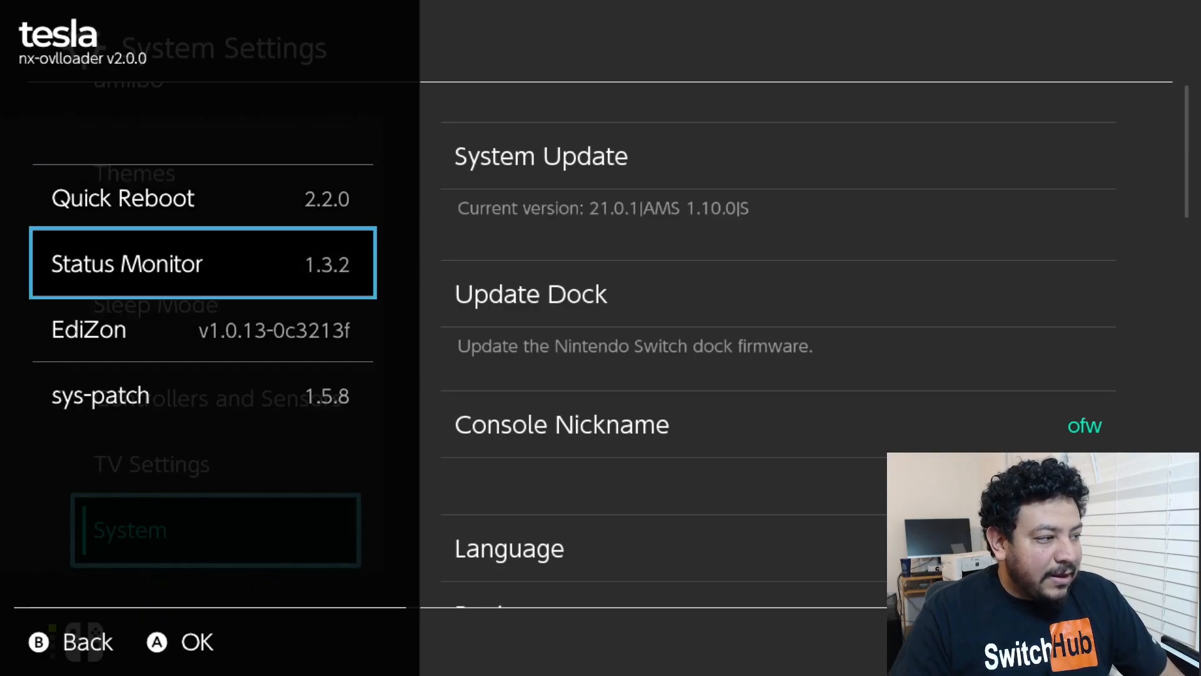
Review the Tesla-Menu v2.0.0 release page and its Tesla-Menu-21.0.1.zip asset on GitHub
key("Up")
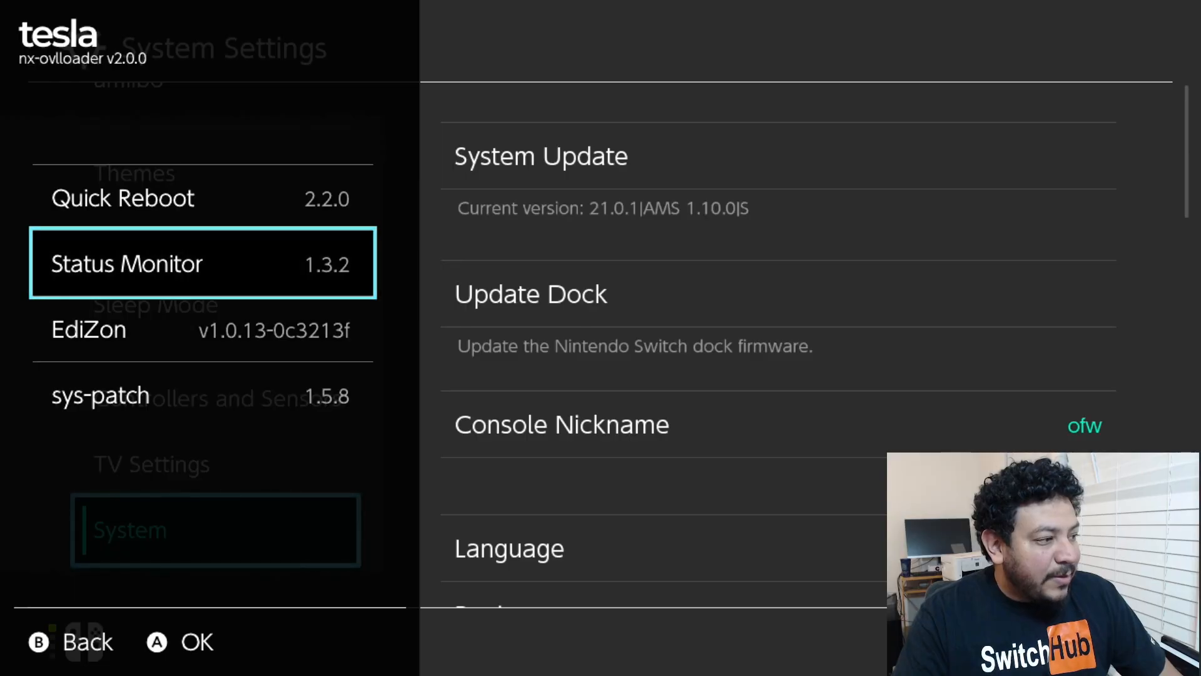
key("Down")
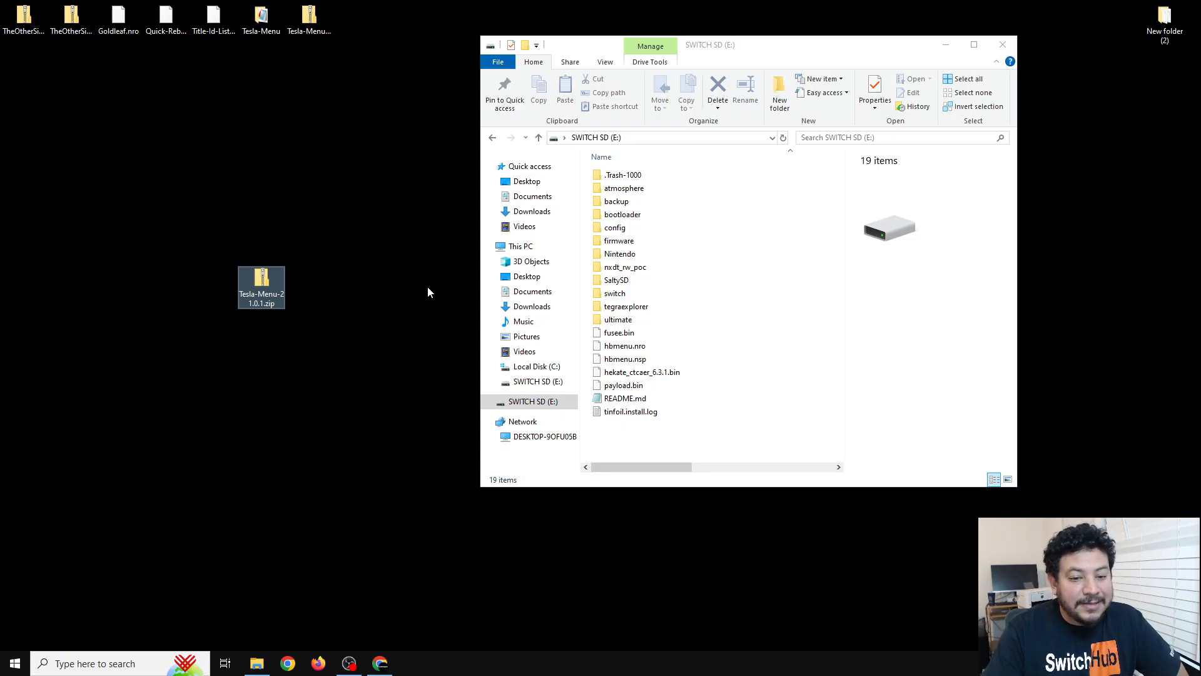
mouse_move(354, 329)
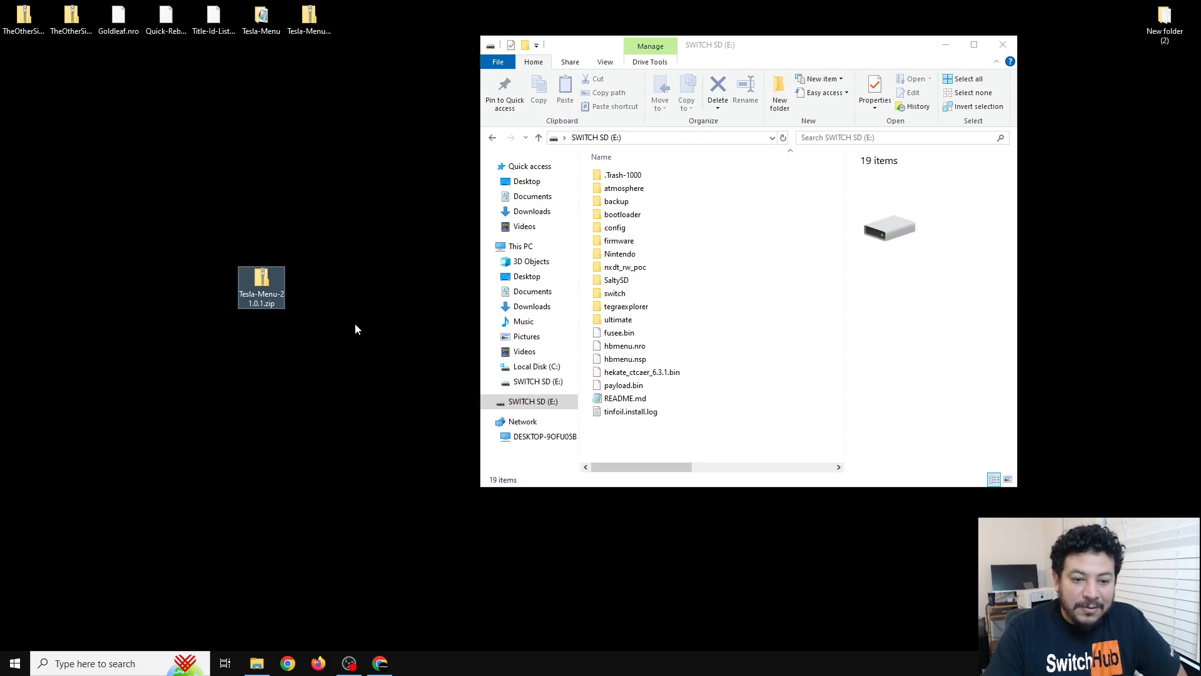
mouse_move(375, 649)
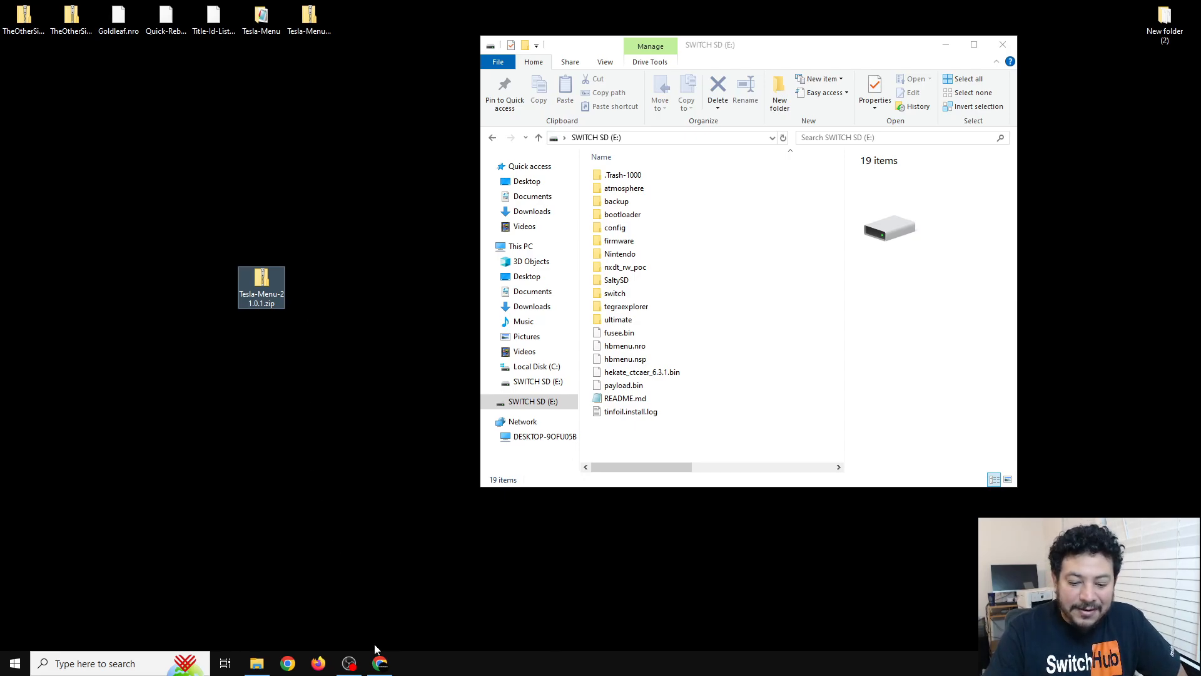
left_click(379, 663)
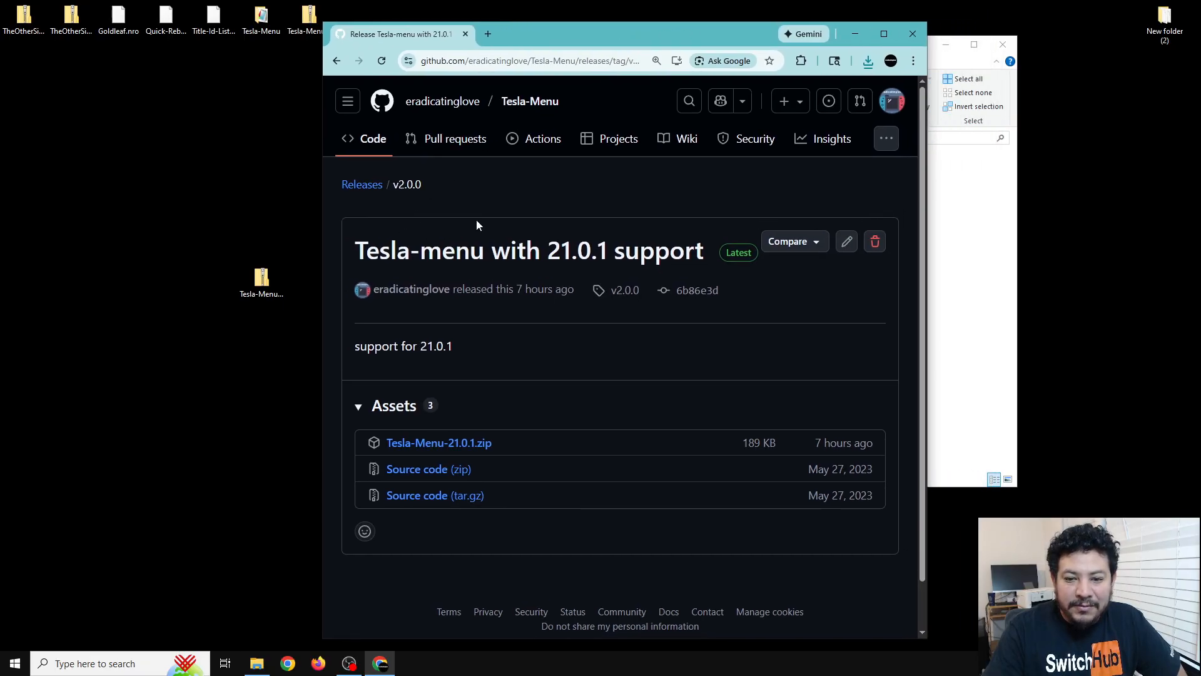
mouse_move(406, 392)
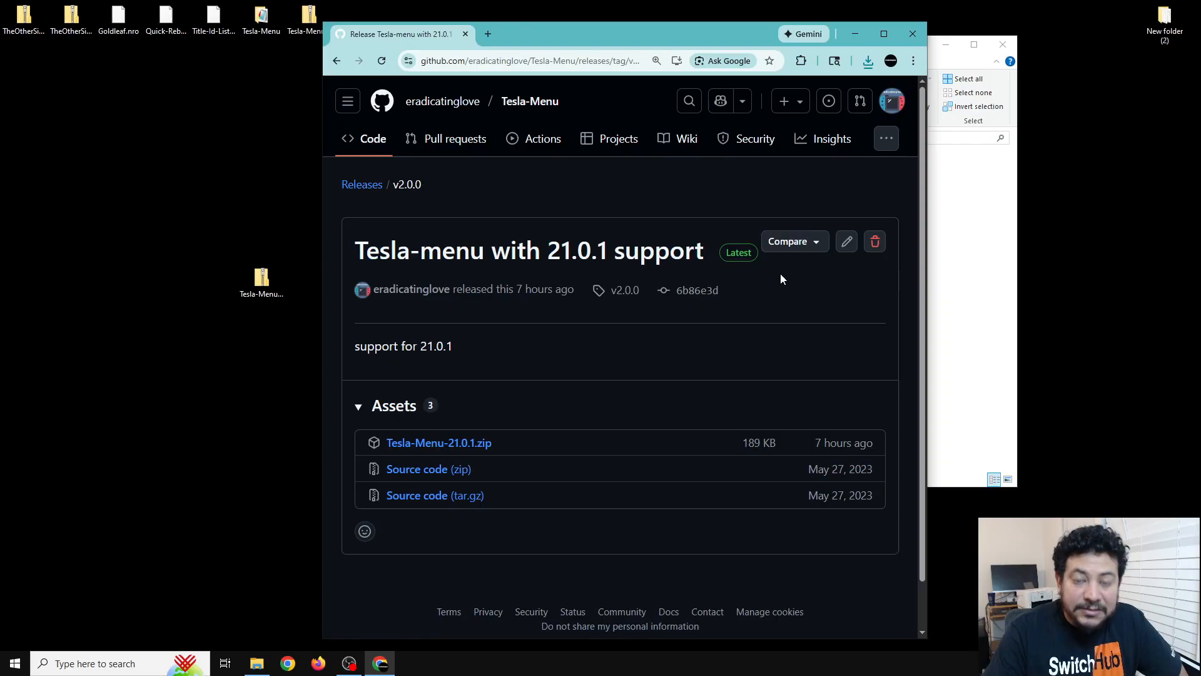
left_click(394, 406)
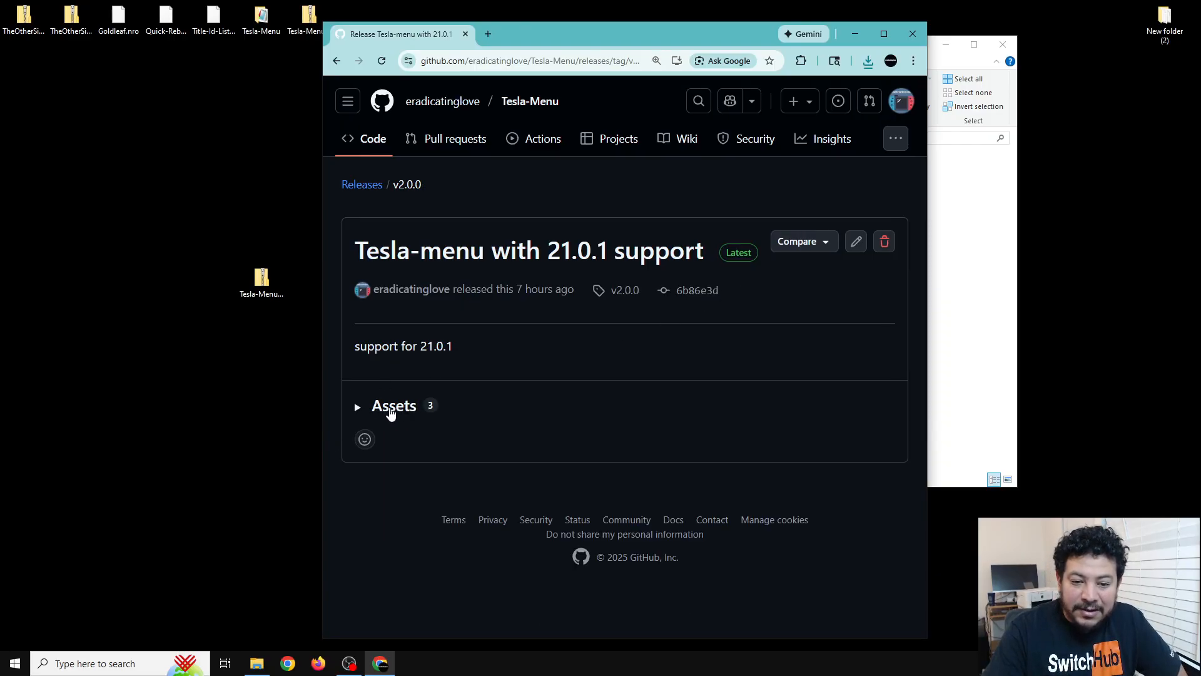
left_click(394, 405)
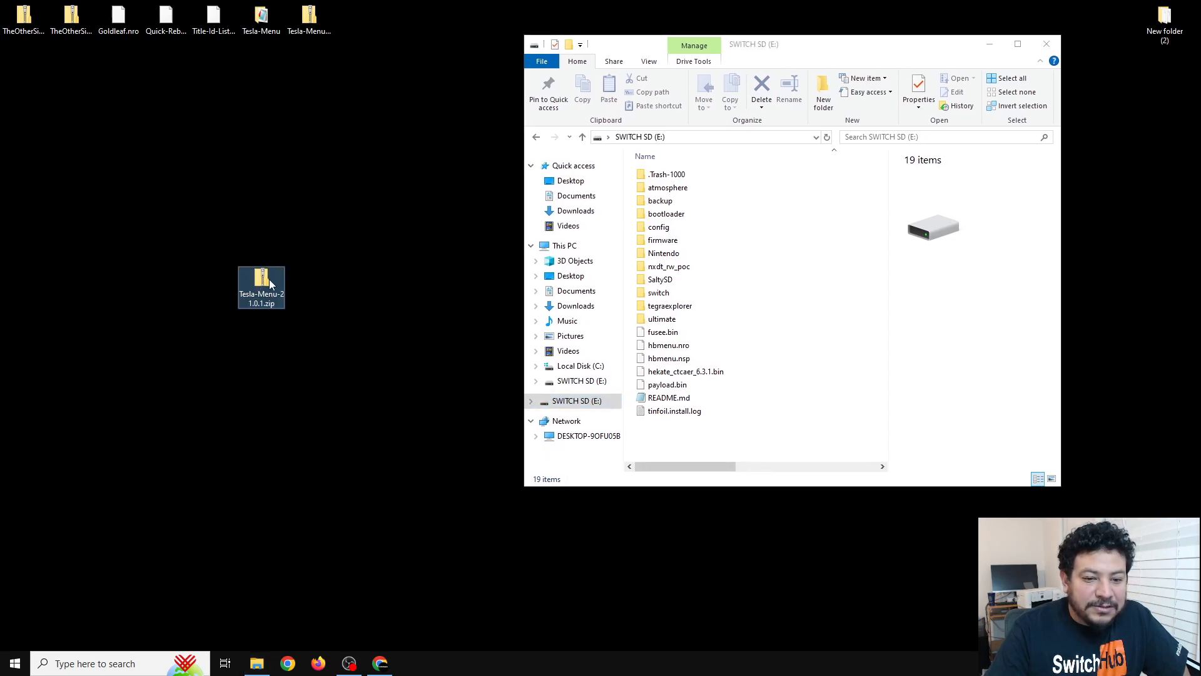
Bring up the context menu for Tesla-Menu-21.0.1.zip on the desktop
right_click(261, 288)
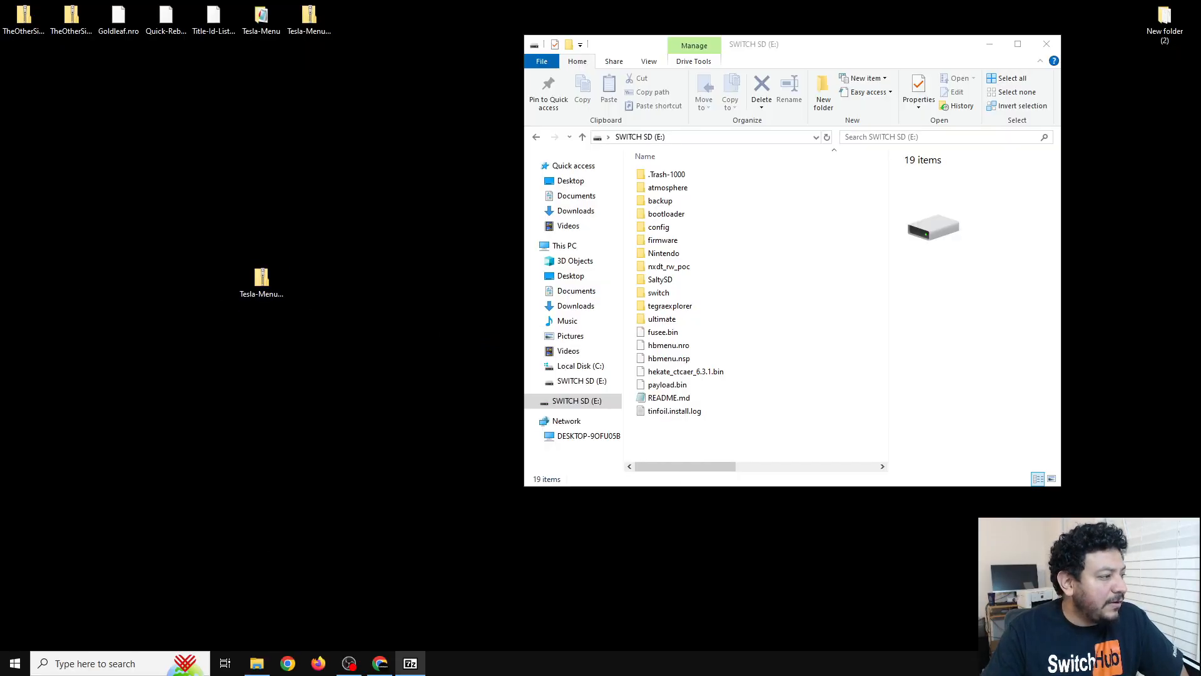
Copy the archive's atmosphere and switch folders onto SWITCH SD (E:), replacing existing files
double_click(261, 275)
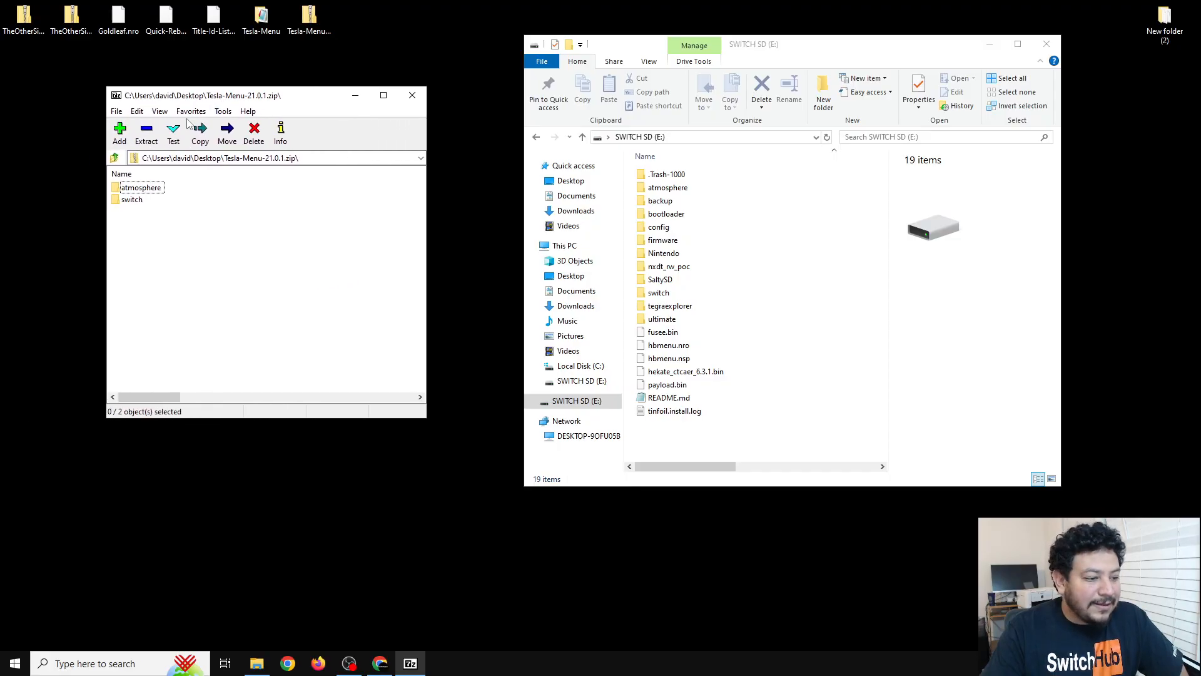
left_click(142, 187)
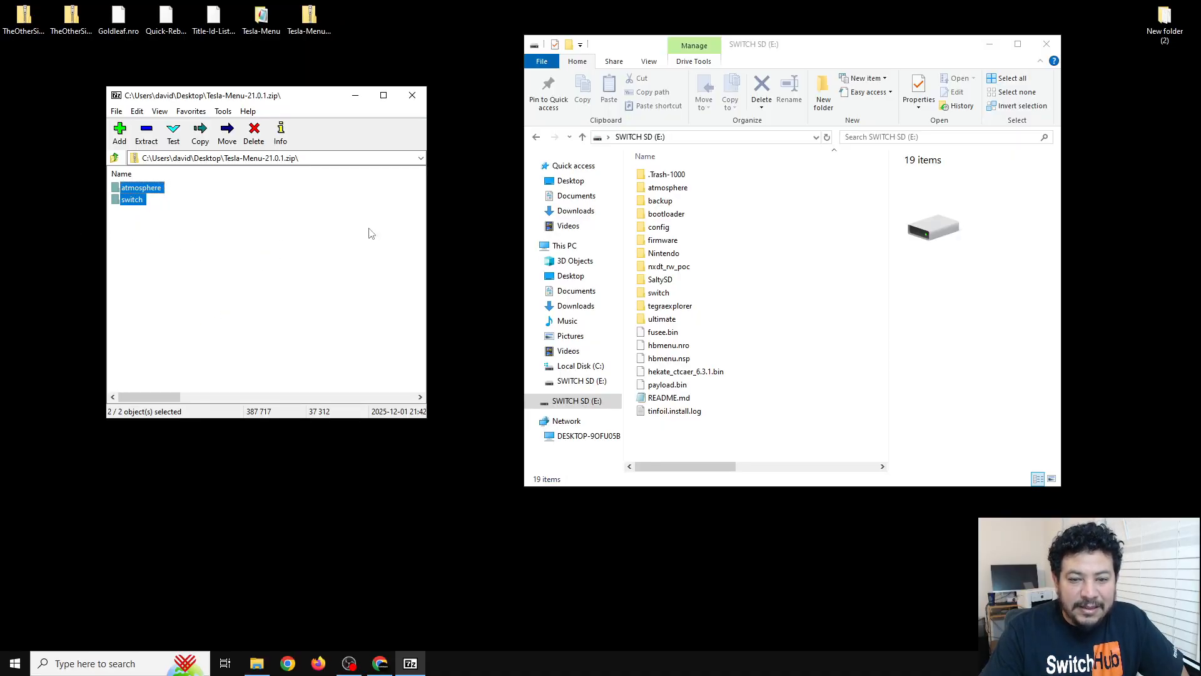
left_click(670, 305)
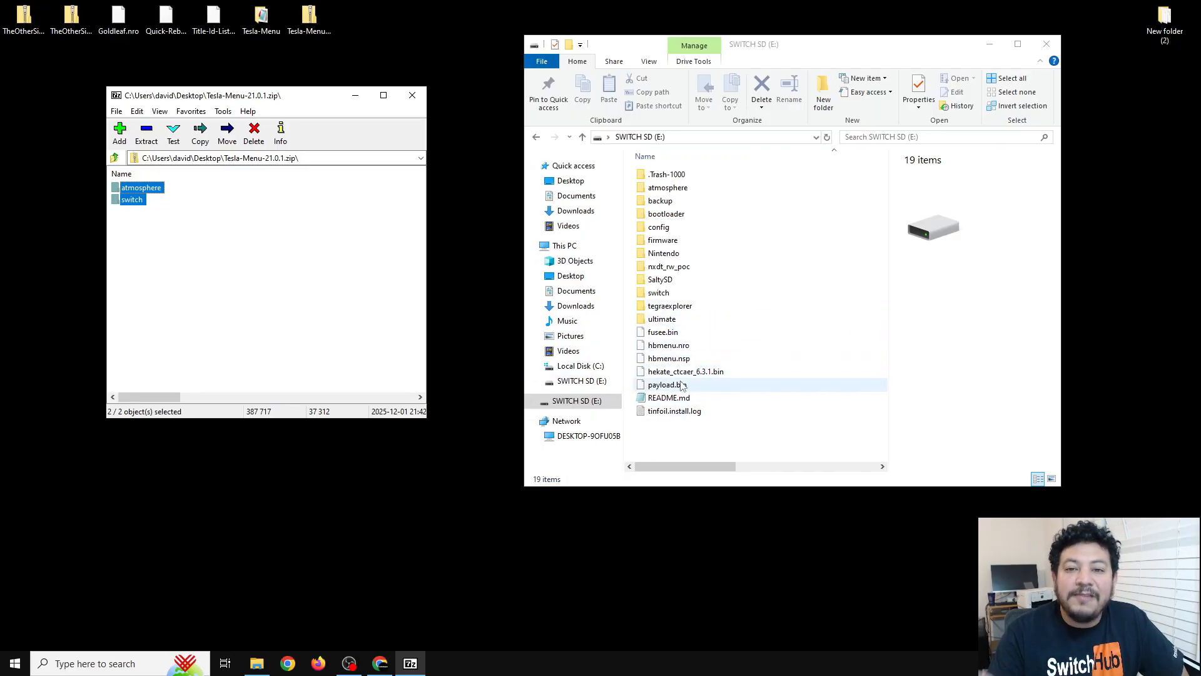
left_click(666, 214)
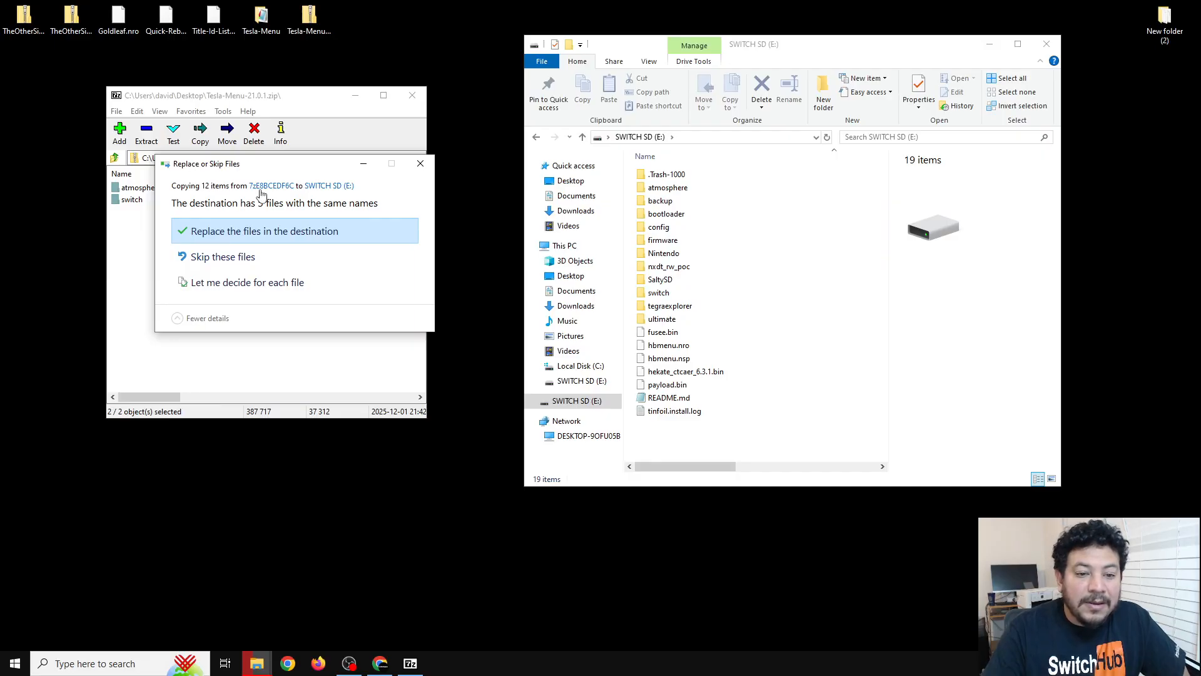
mouse_move(214, 214)
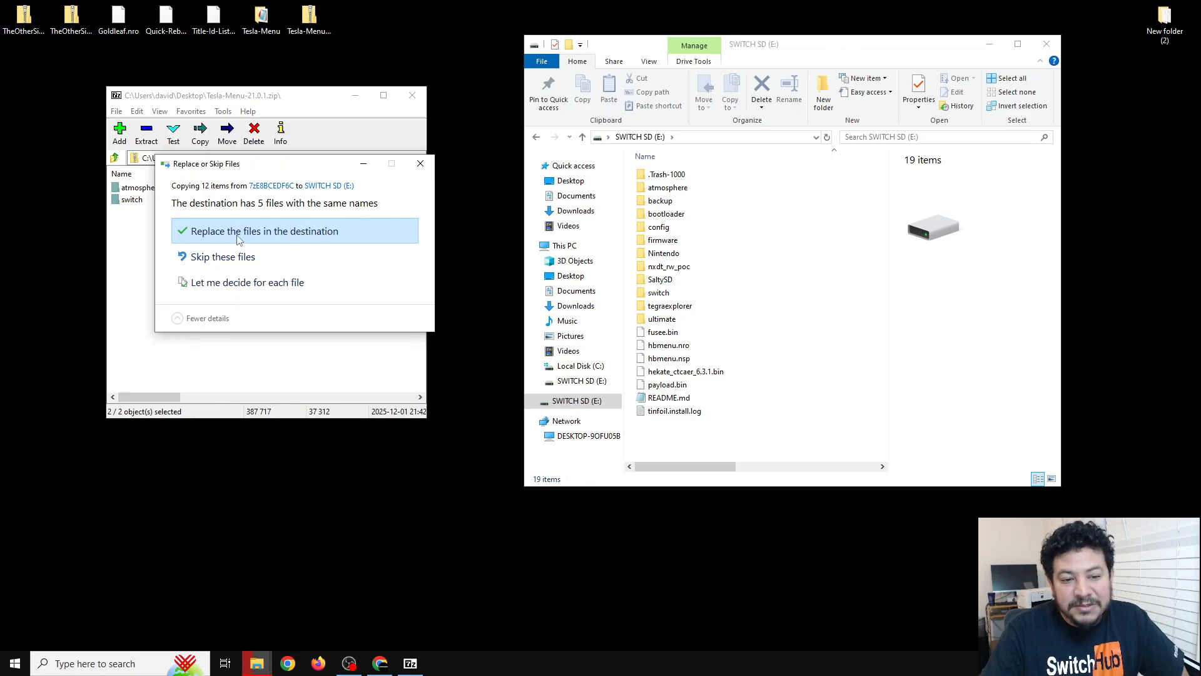
left_click(261, 230)
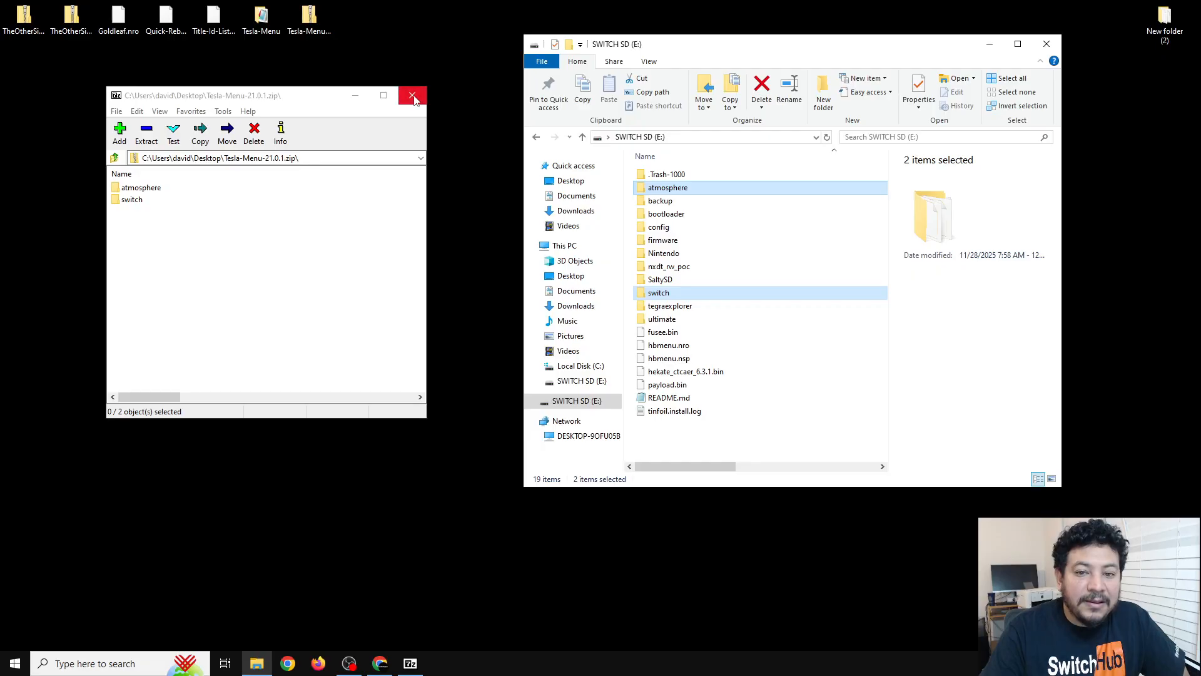
Close the 7-Zip window, leaving the updated Switch SD root in Explorer
left_click(412, 95)
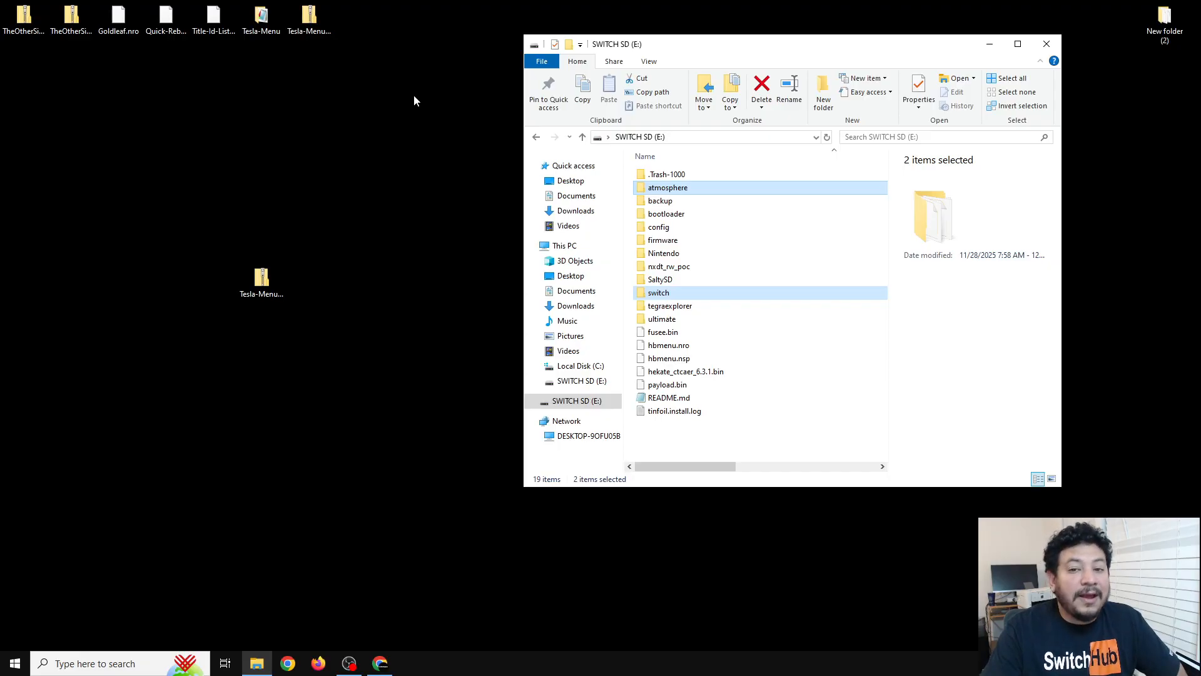
mouse_move(234, 279)
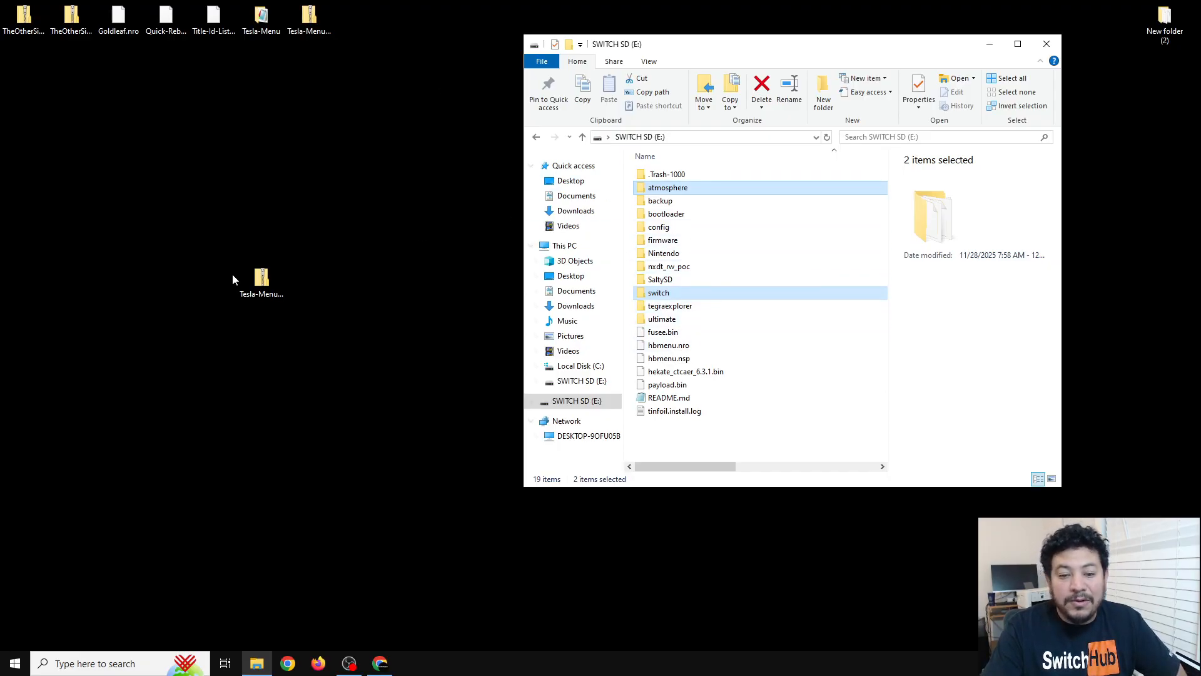
right_click(262, 277)
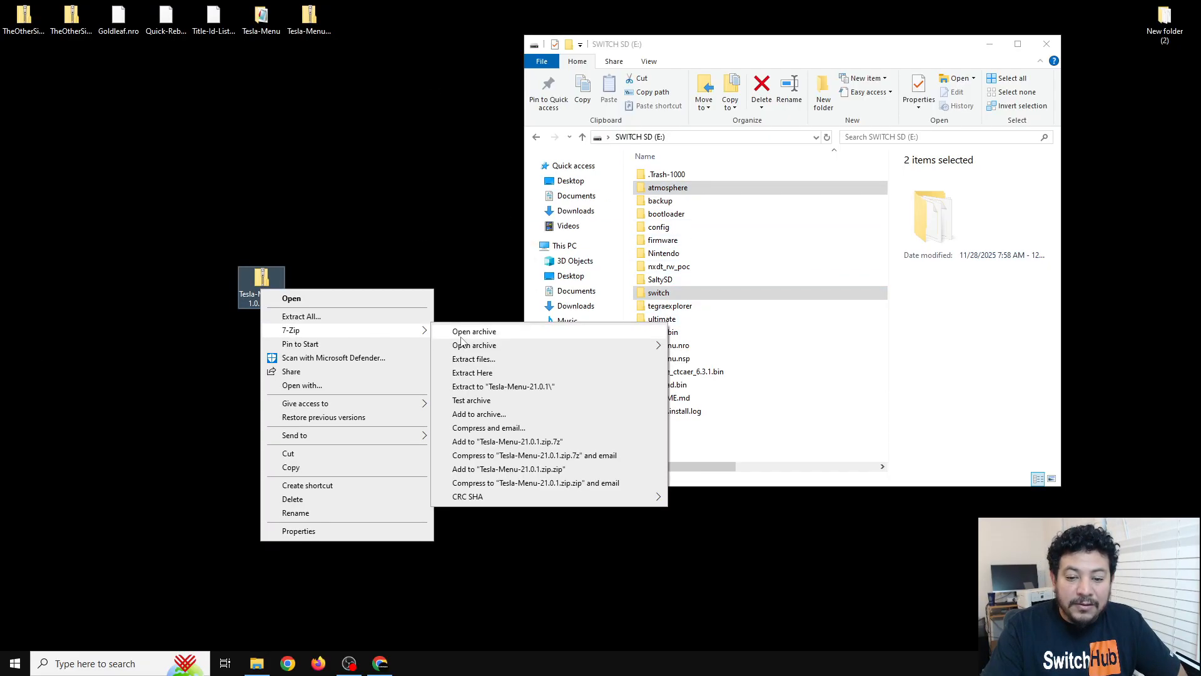
left_click(474, 331)
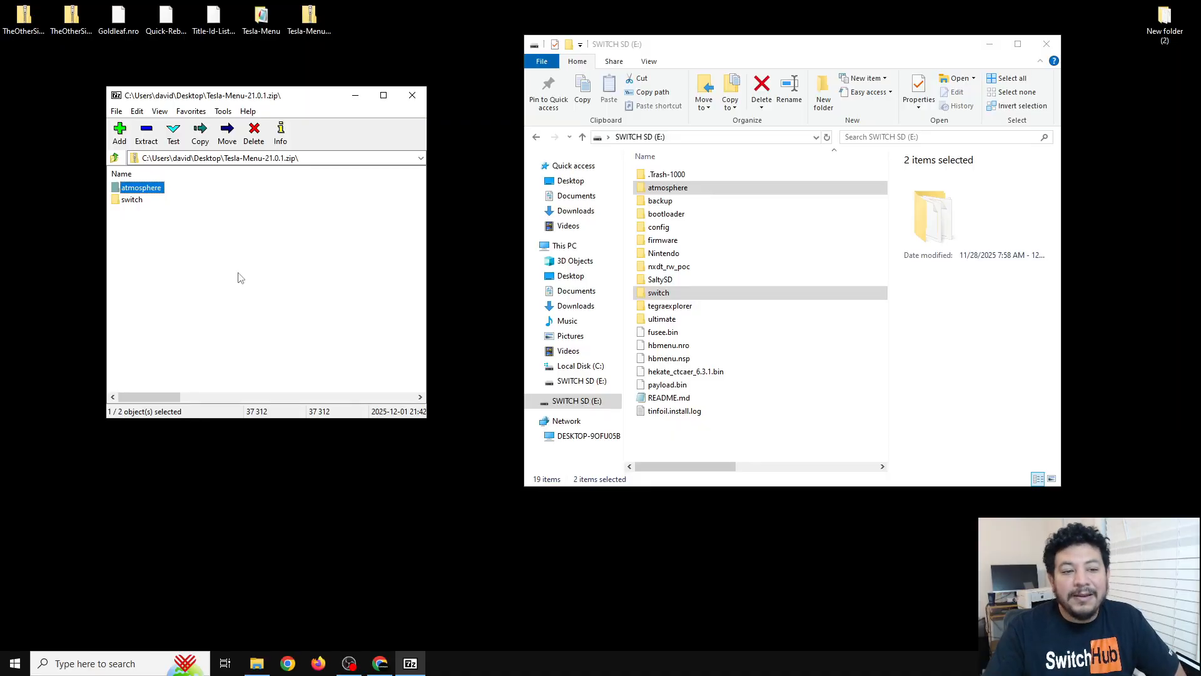
mouse_move(223, 233)
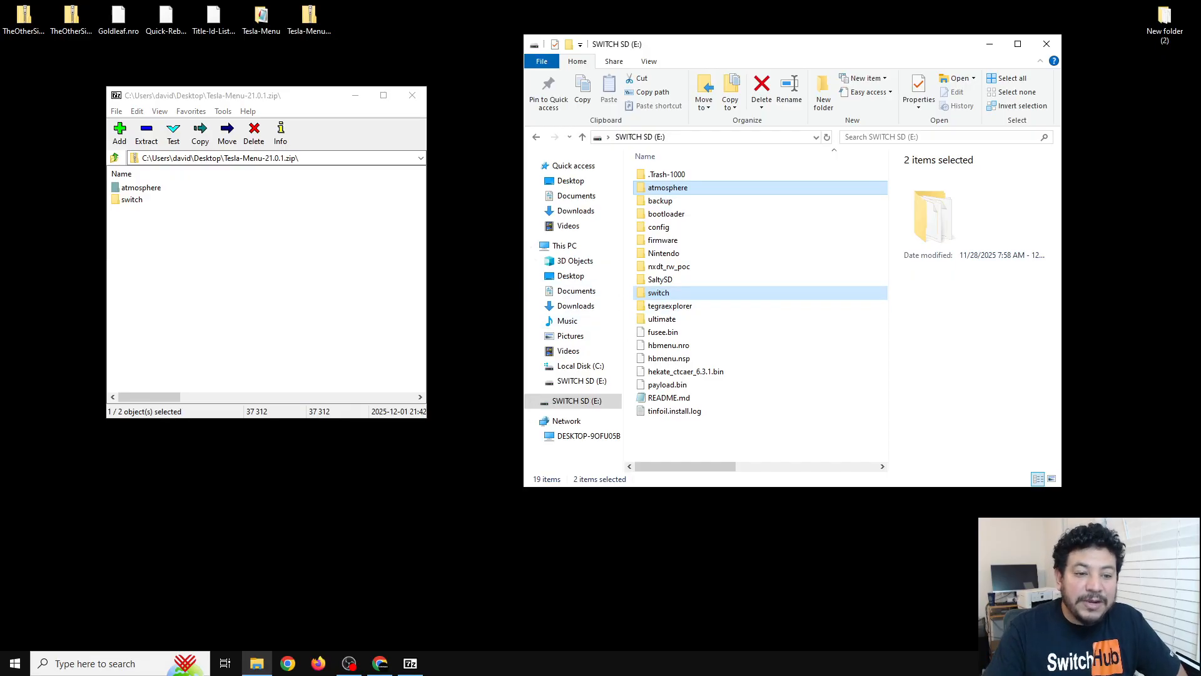
left_click(412, 95)
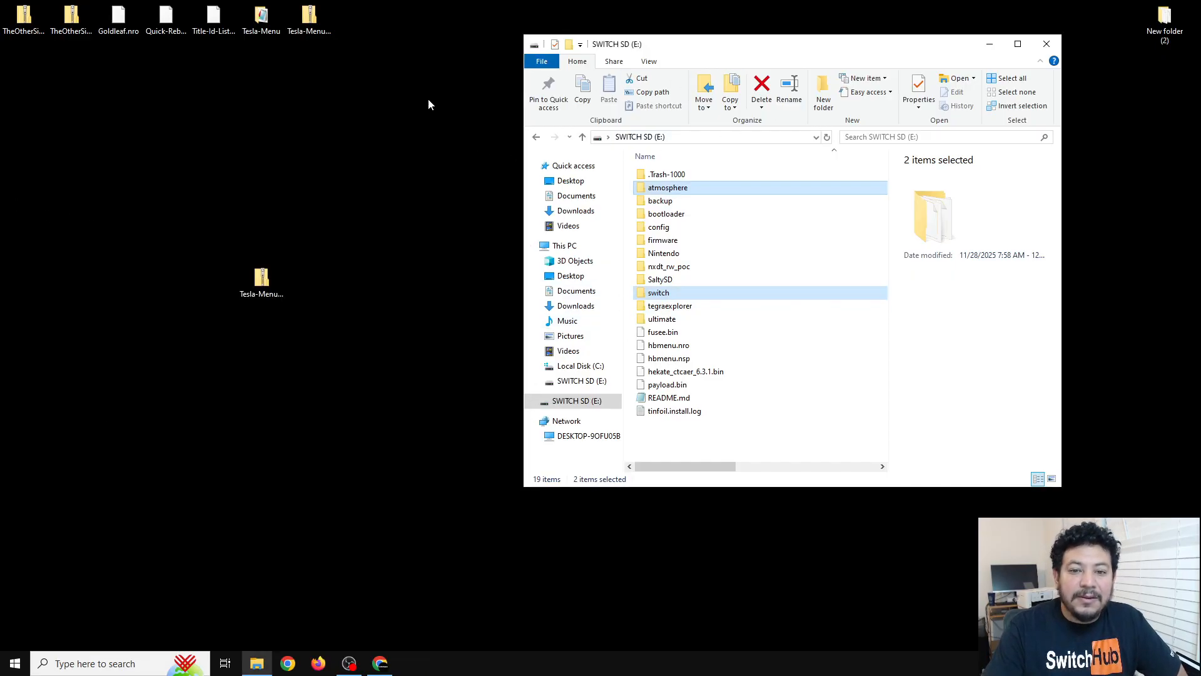
left_click(574, 400)
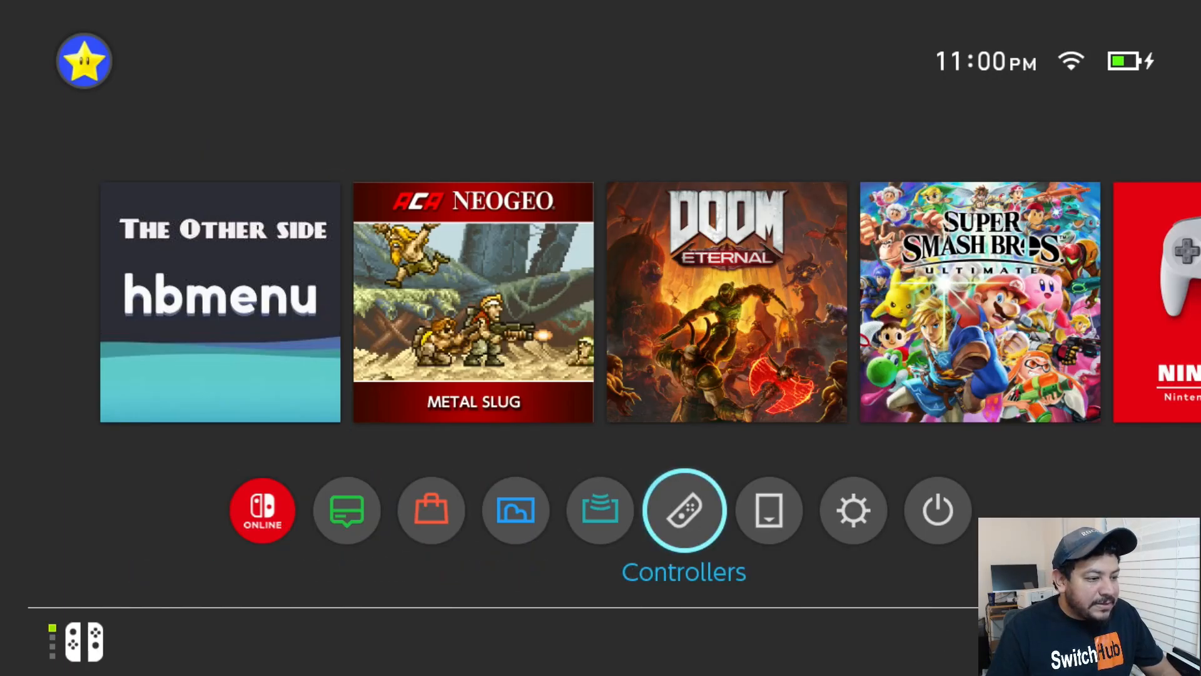
Bring up the Tesla overlay listing Quick Reboot, Status Monitor, EdiZon and sys-patch
left_click(852, 510)
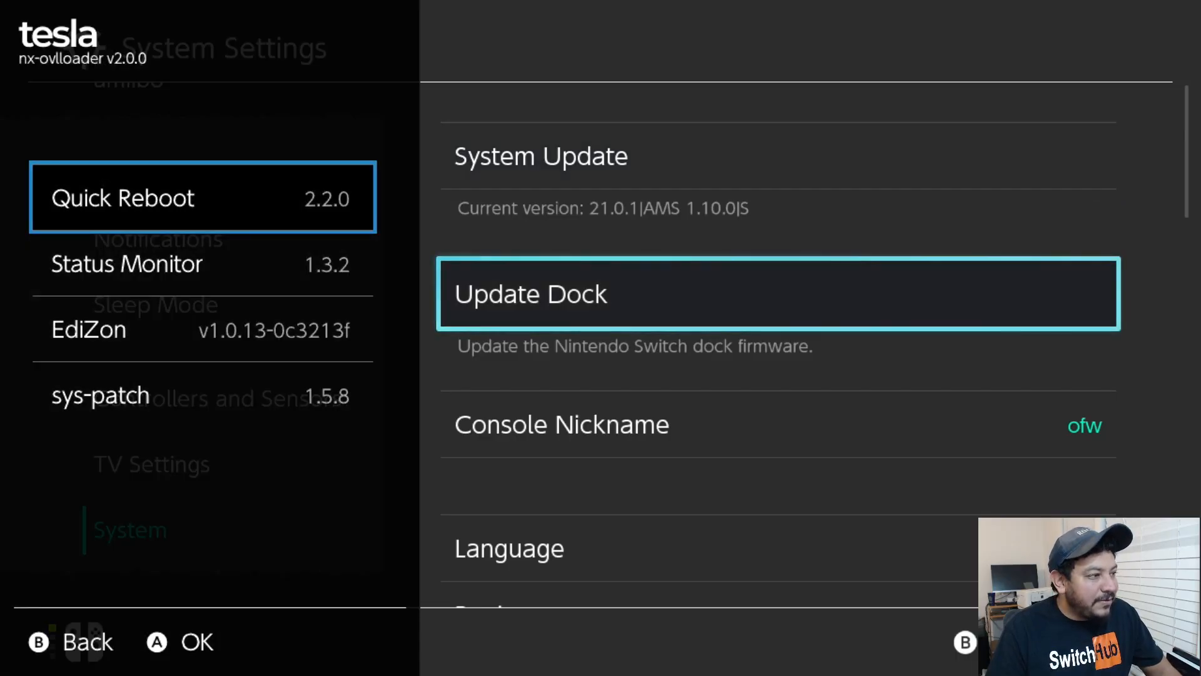
Open Status Monitor from the overlay, showing Full, Mini, Micro and Other modes
key("down")
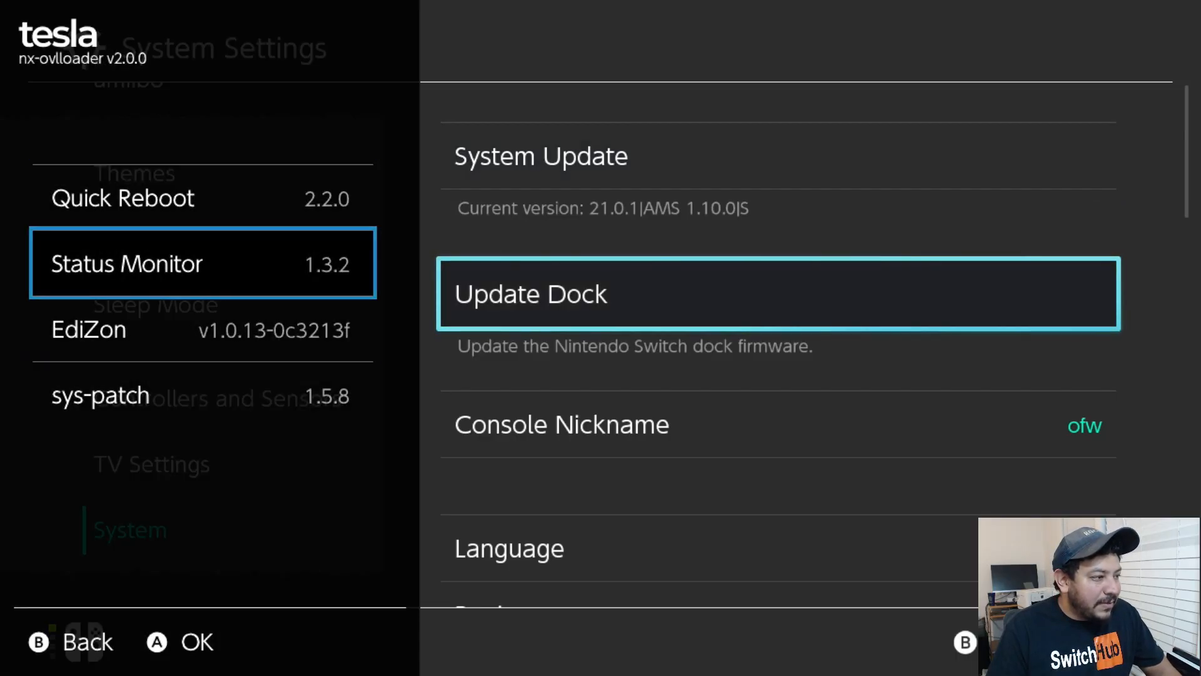
key("Up")
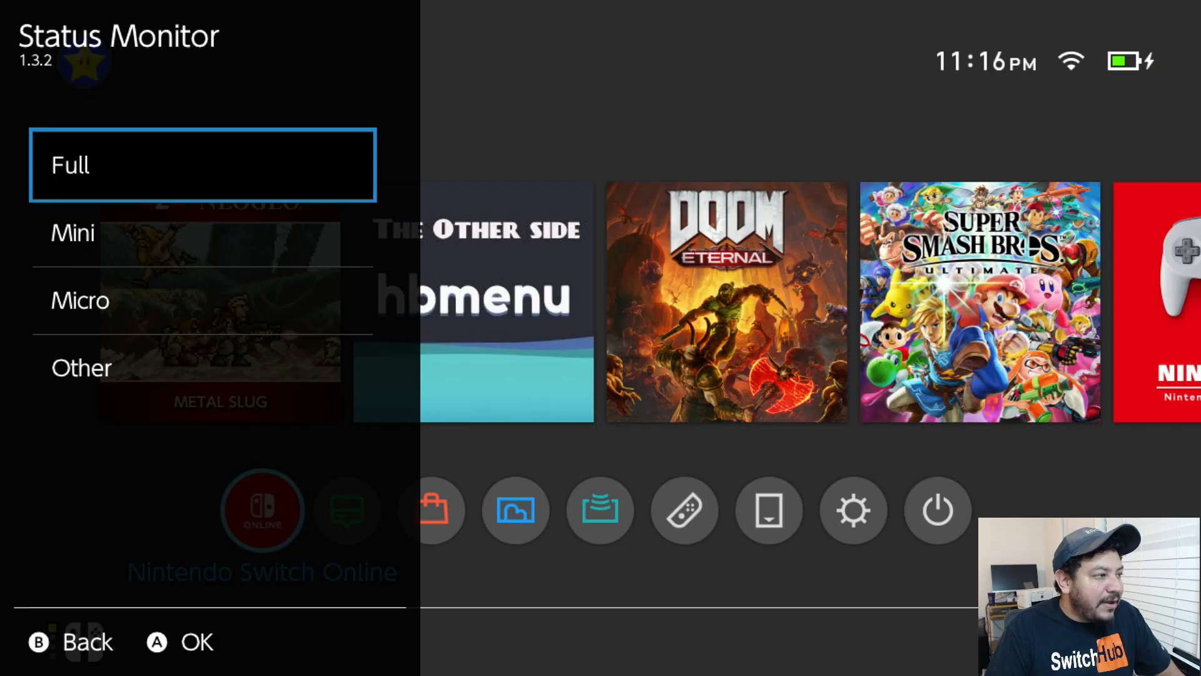
Go back from Status Monitor to the Tesla overlay's main list
left_click(203, 165)
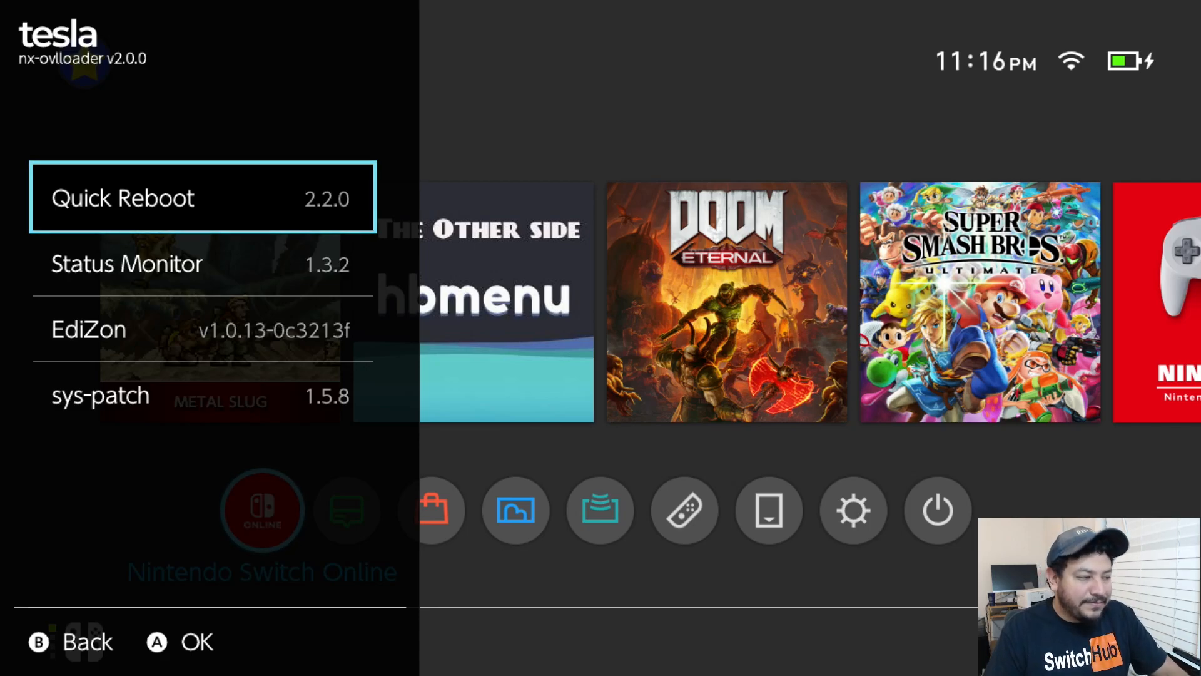
Close the Tesla overlay to return to the Switch home screen
key("B")
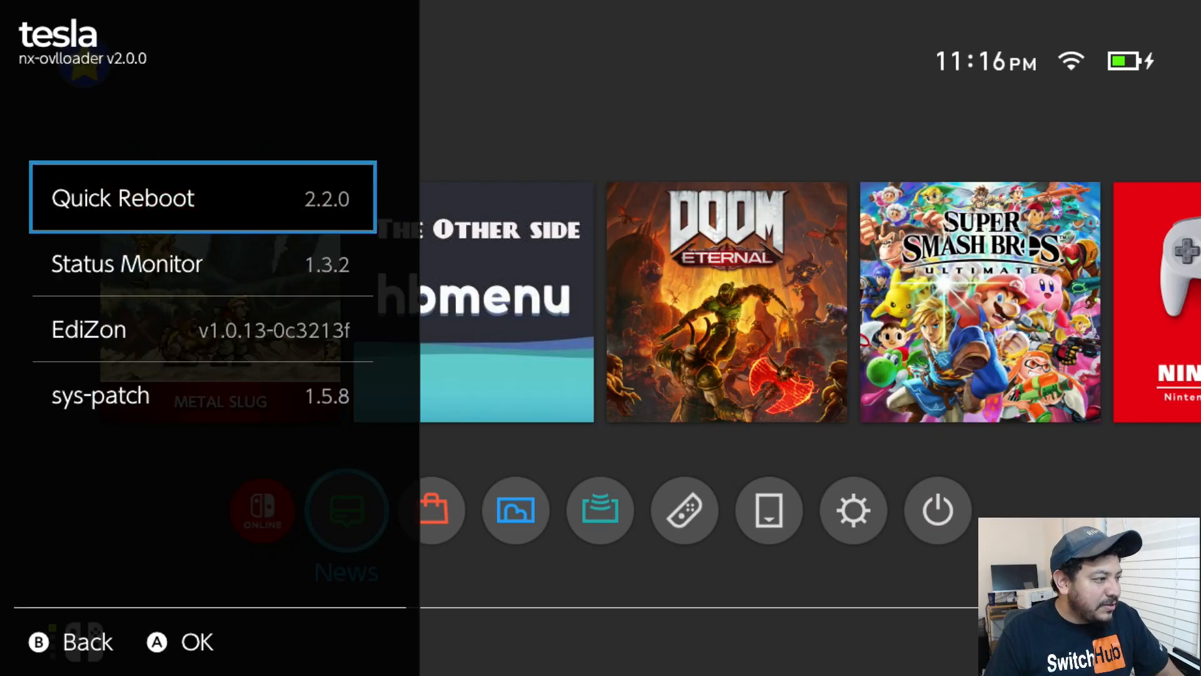
key("B")
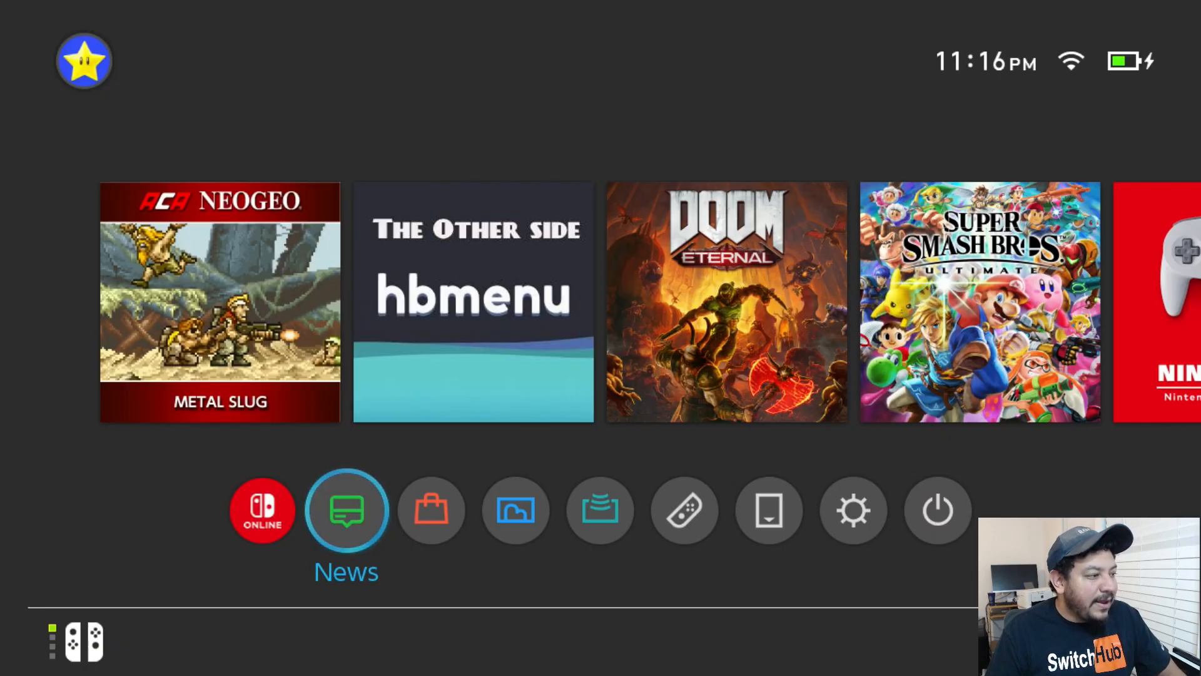